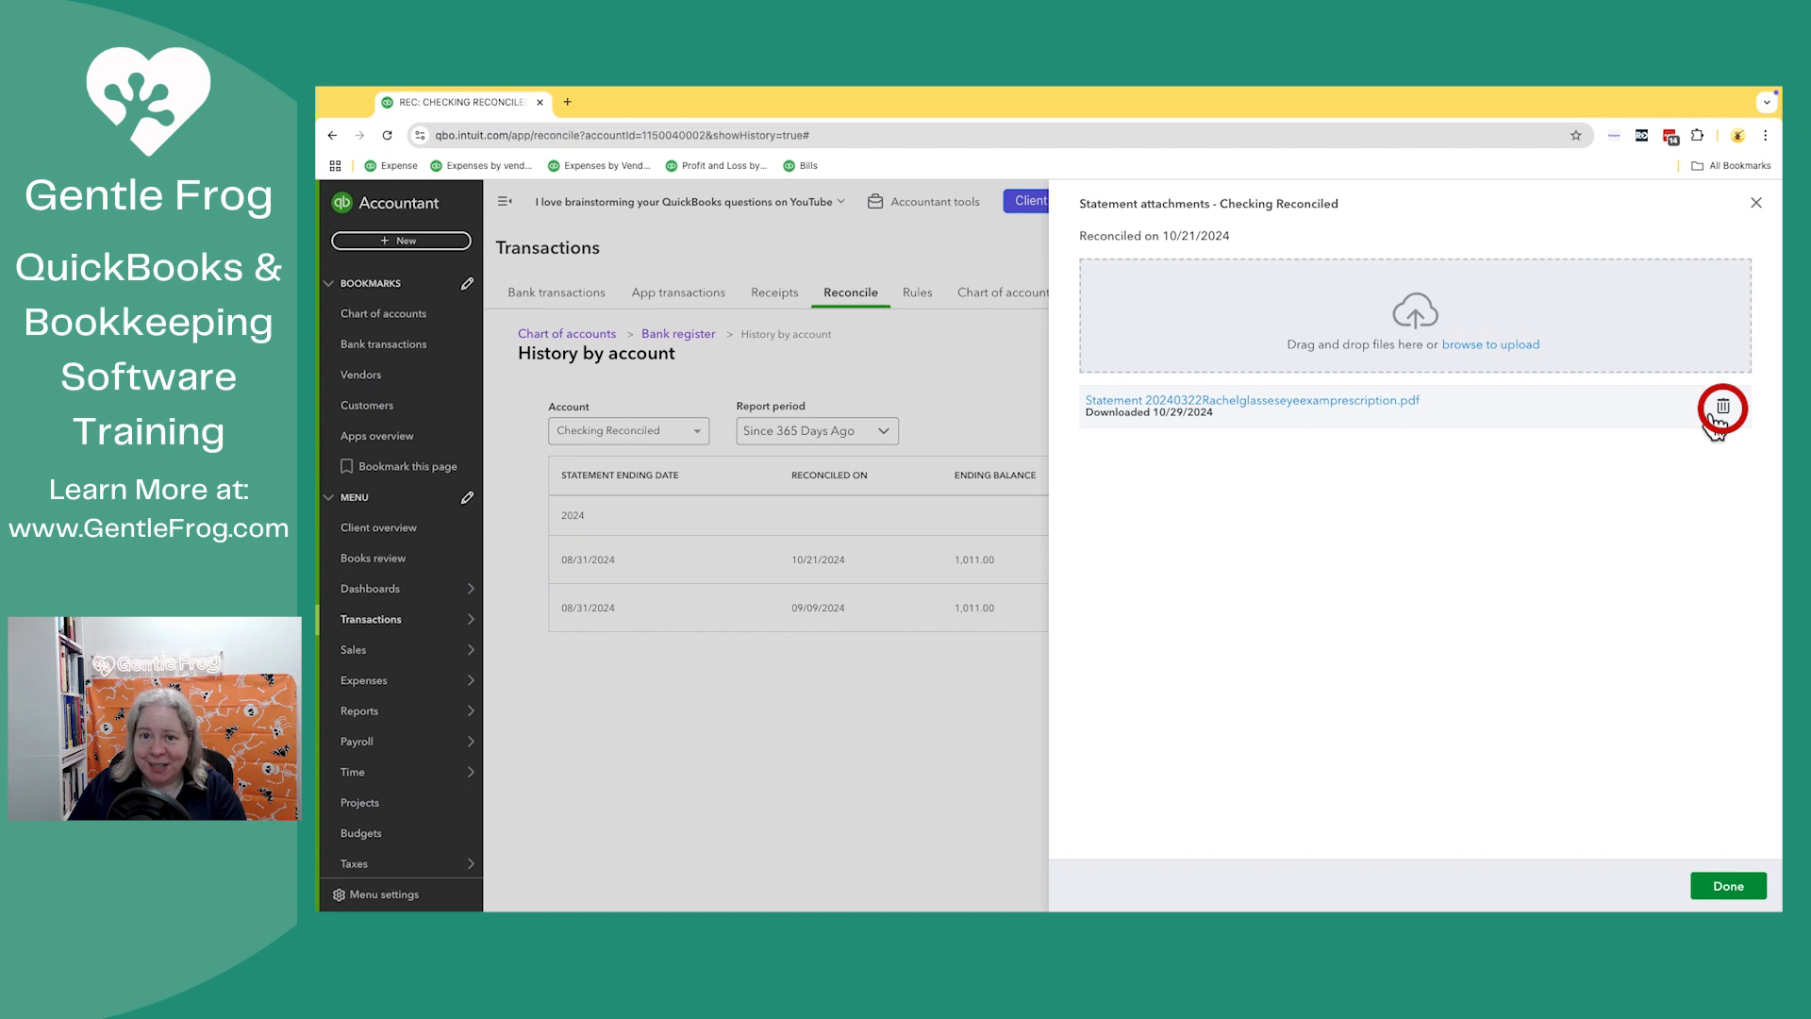
pyautogui.moveTo(1740, 299)
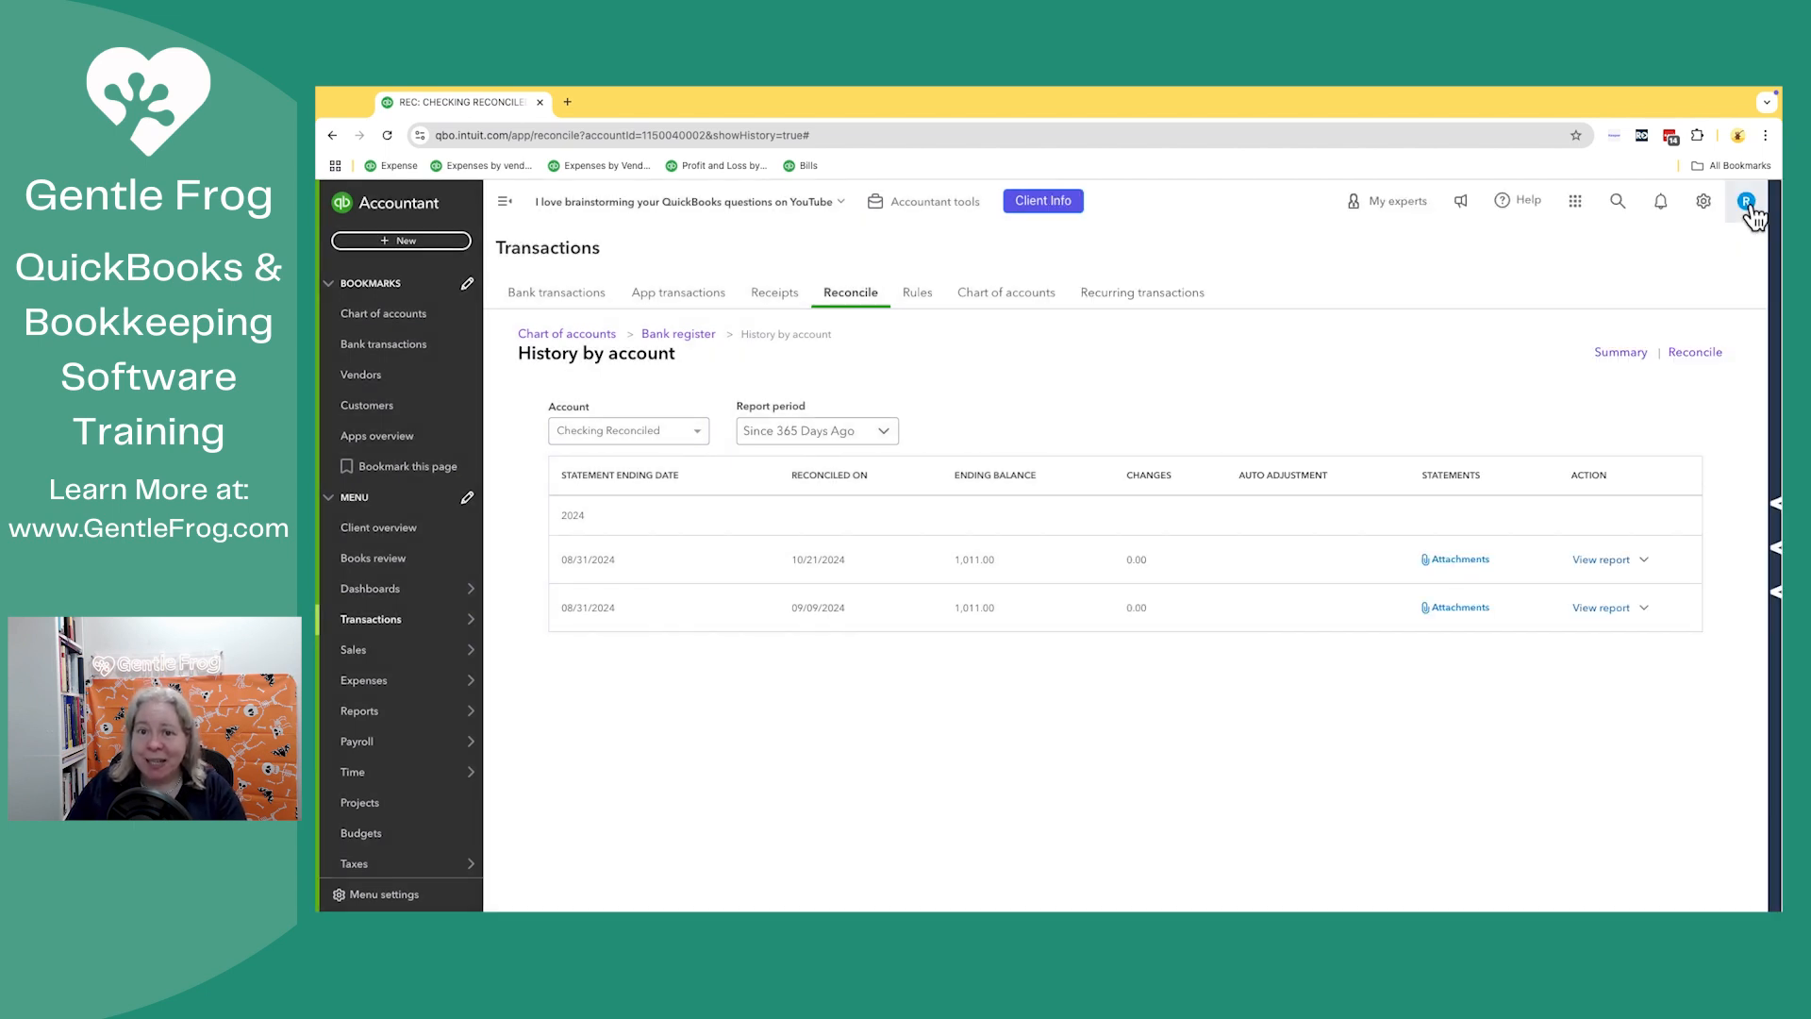
pyautogui.moveTo(370, 589)
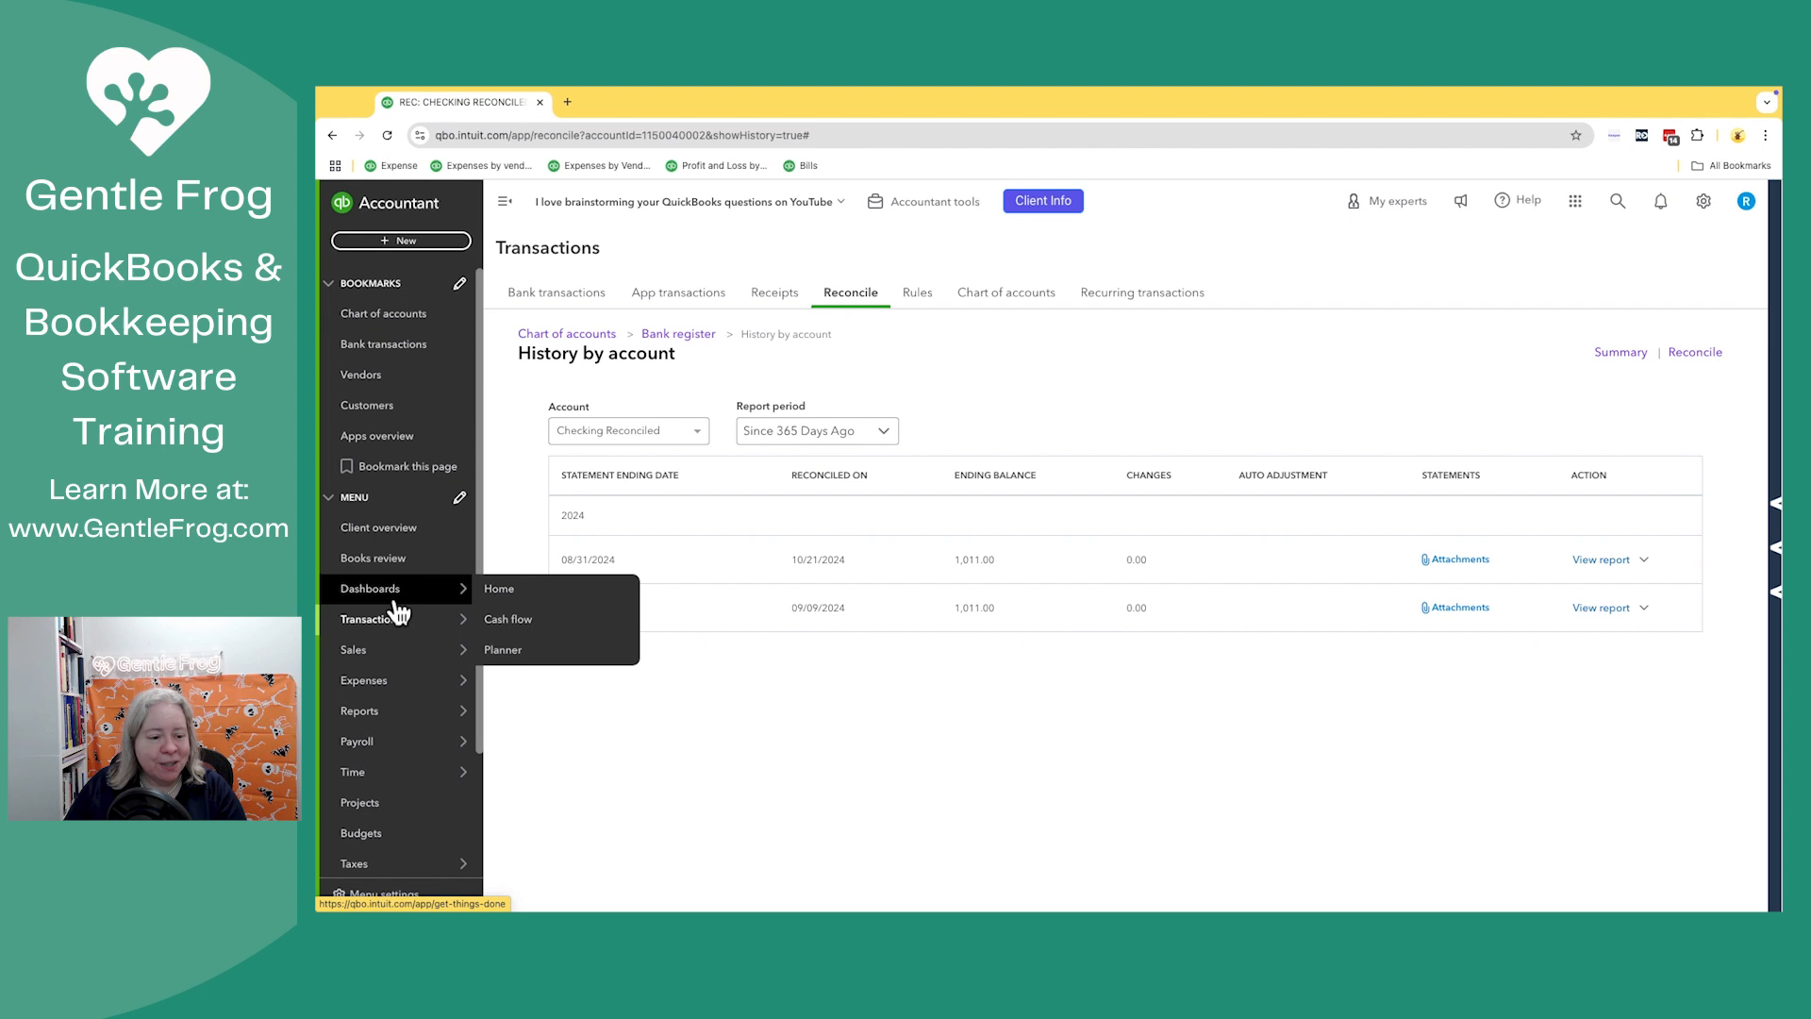
# - Go to the company's home dashboard from the left menu
pyautogui.click(498, 589)
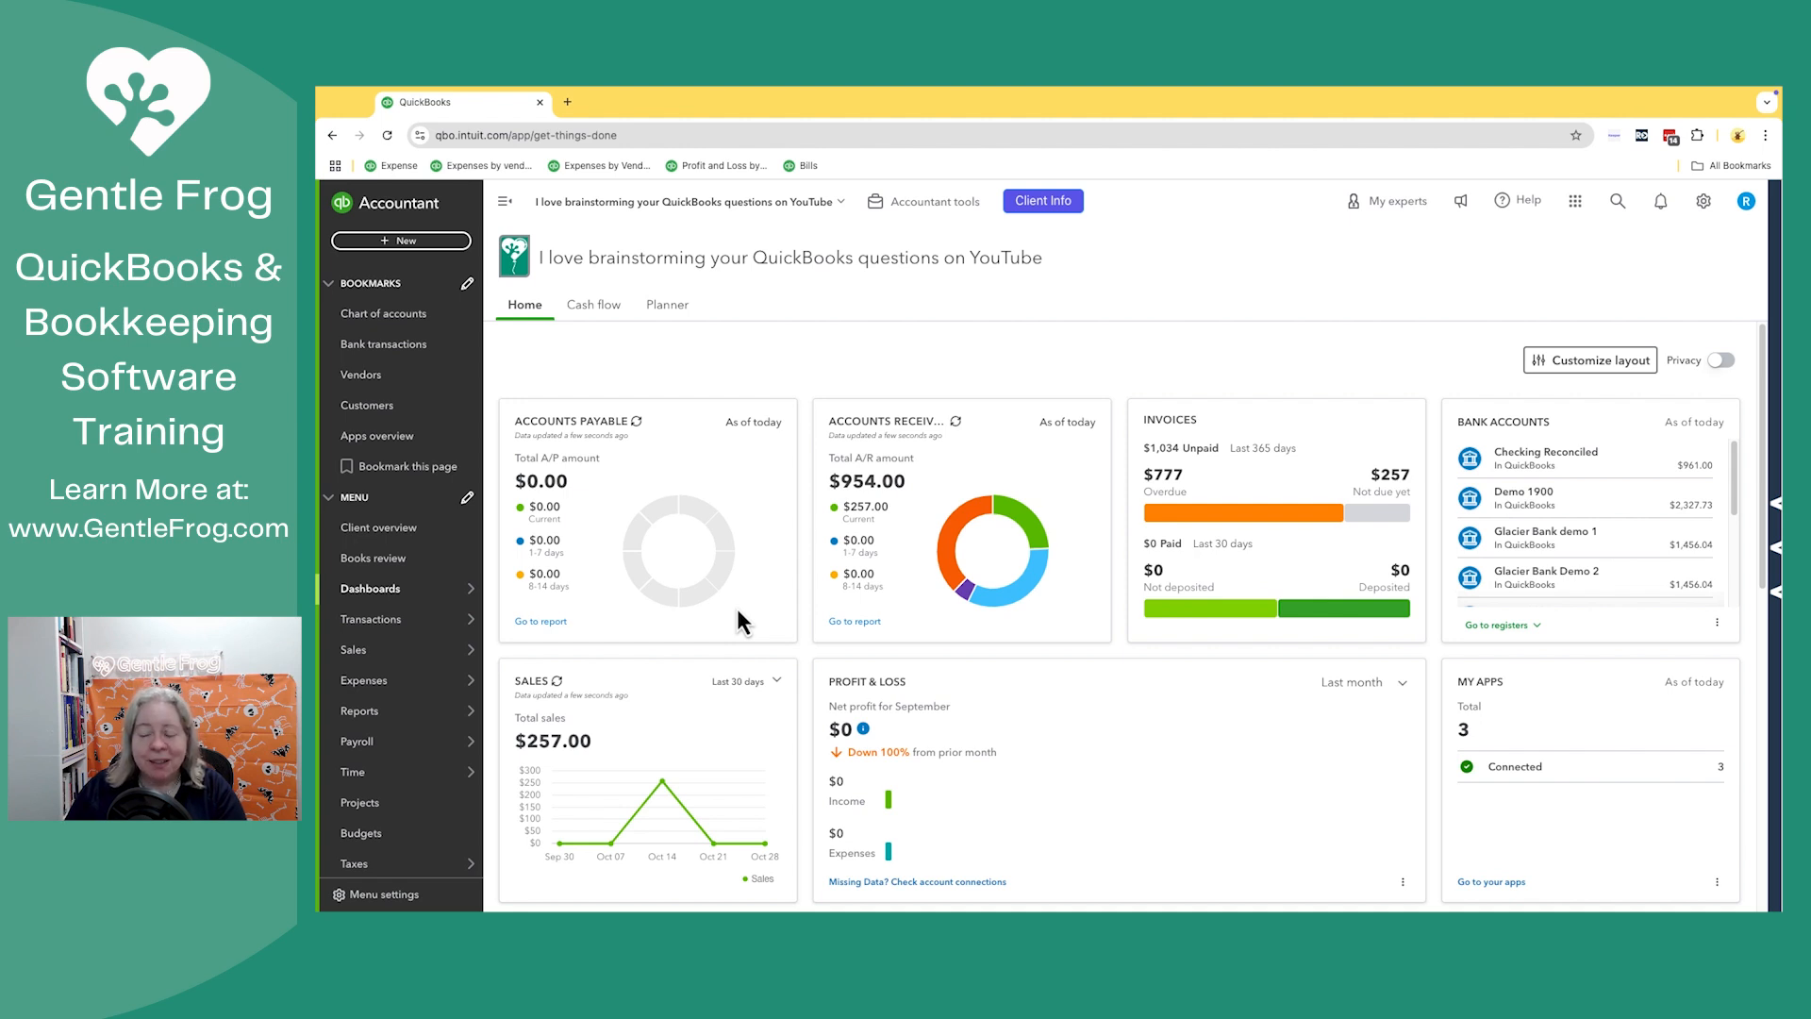
pyautogui.moveTo(1085, 479)
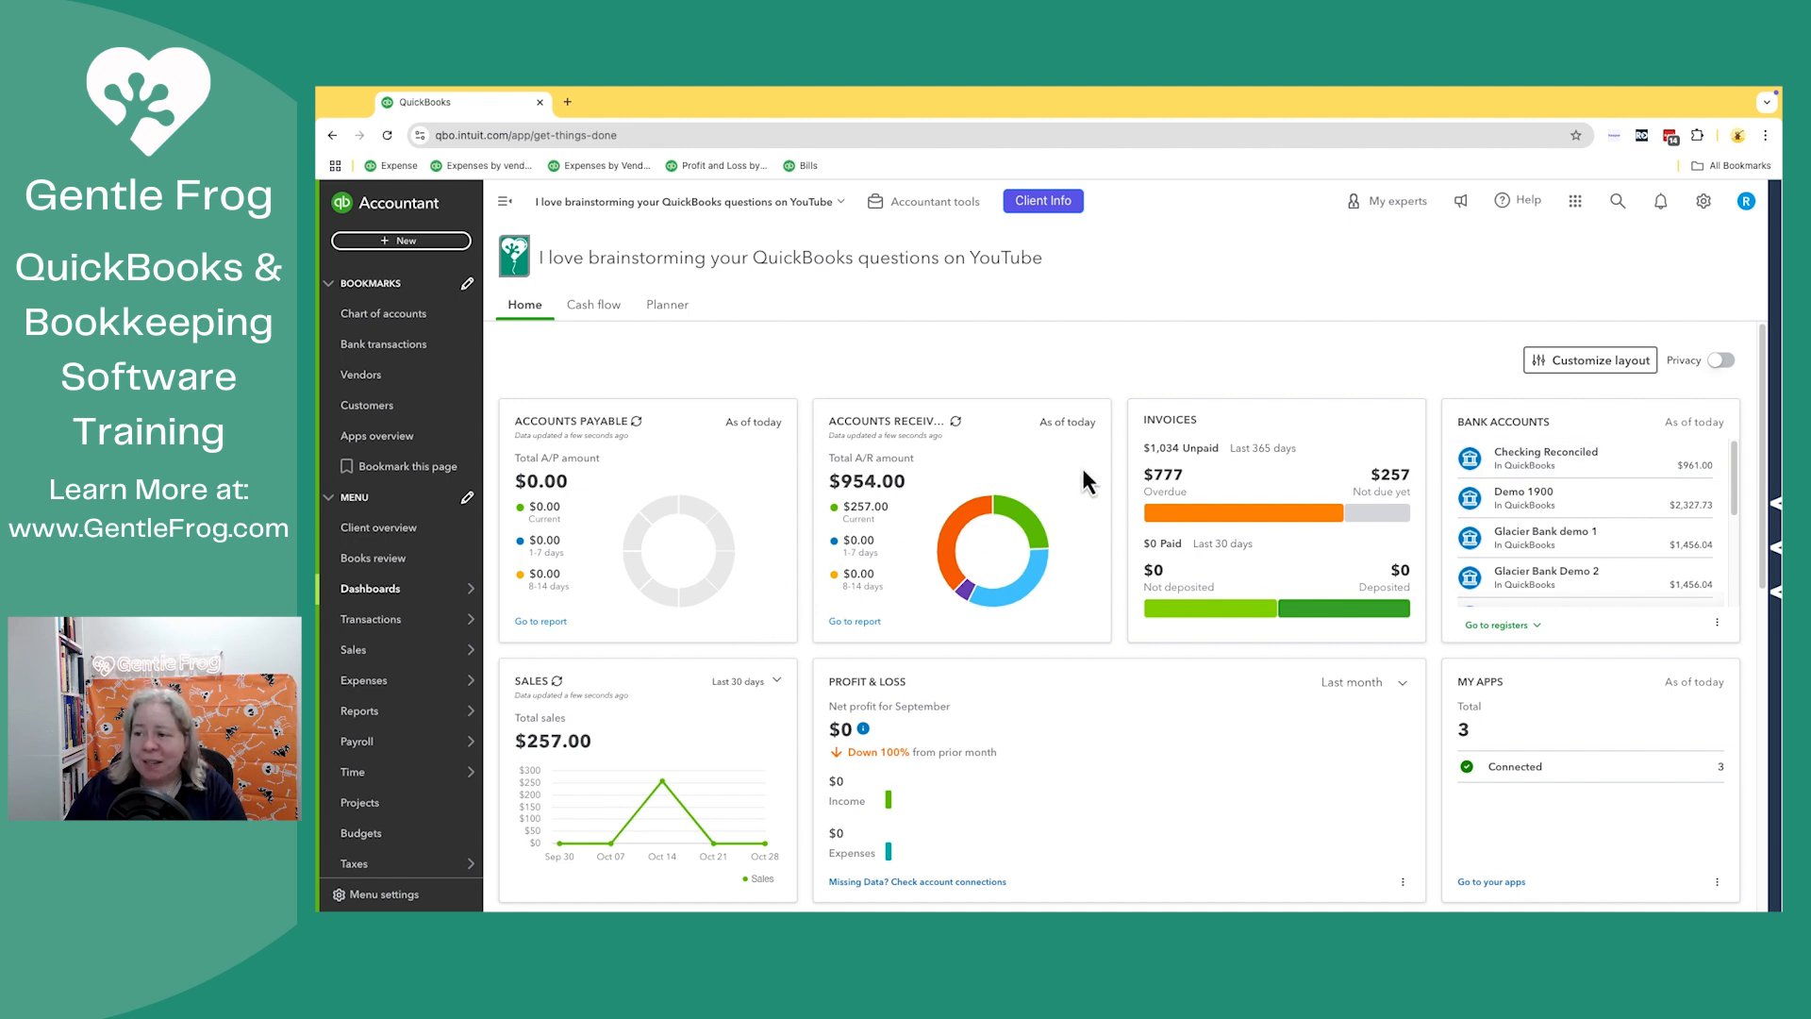
# - Reach the Reconcile start page for Checking Reconciled via the gear menu's Tools
pyautogui.click(1702, 200)
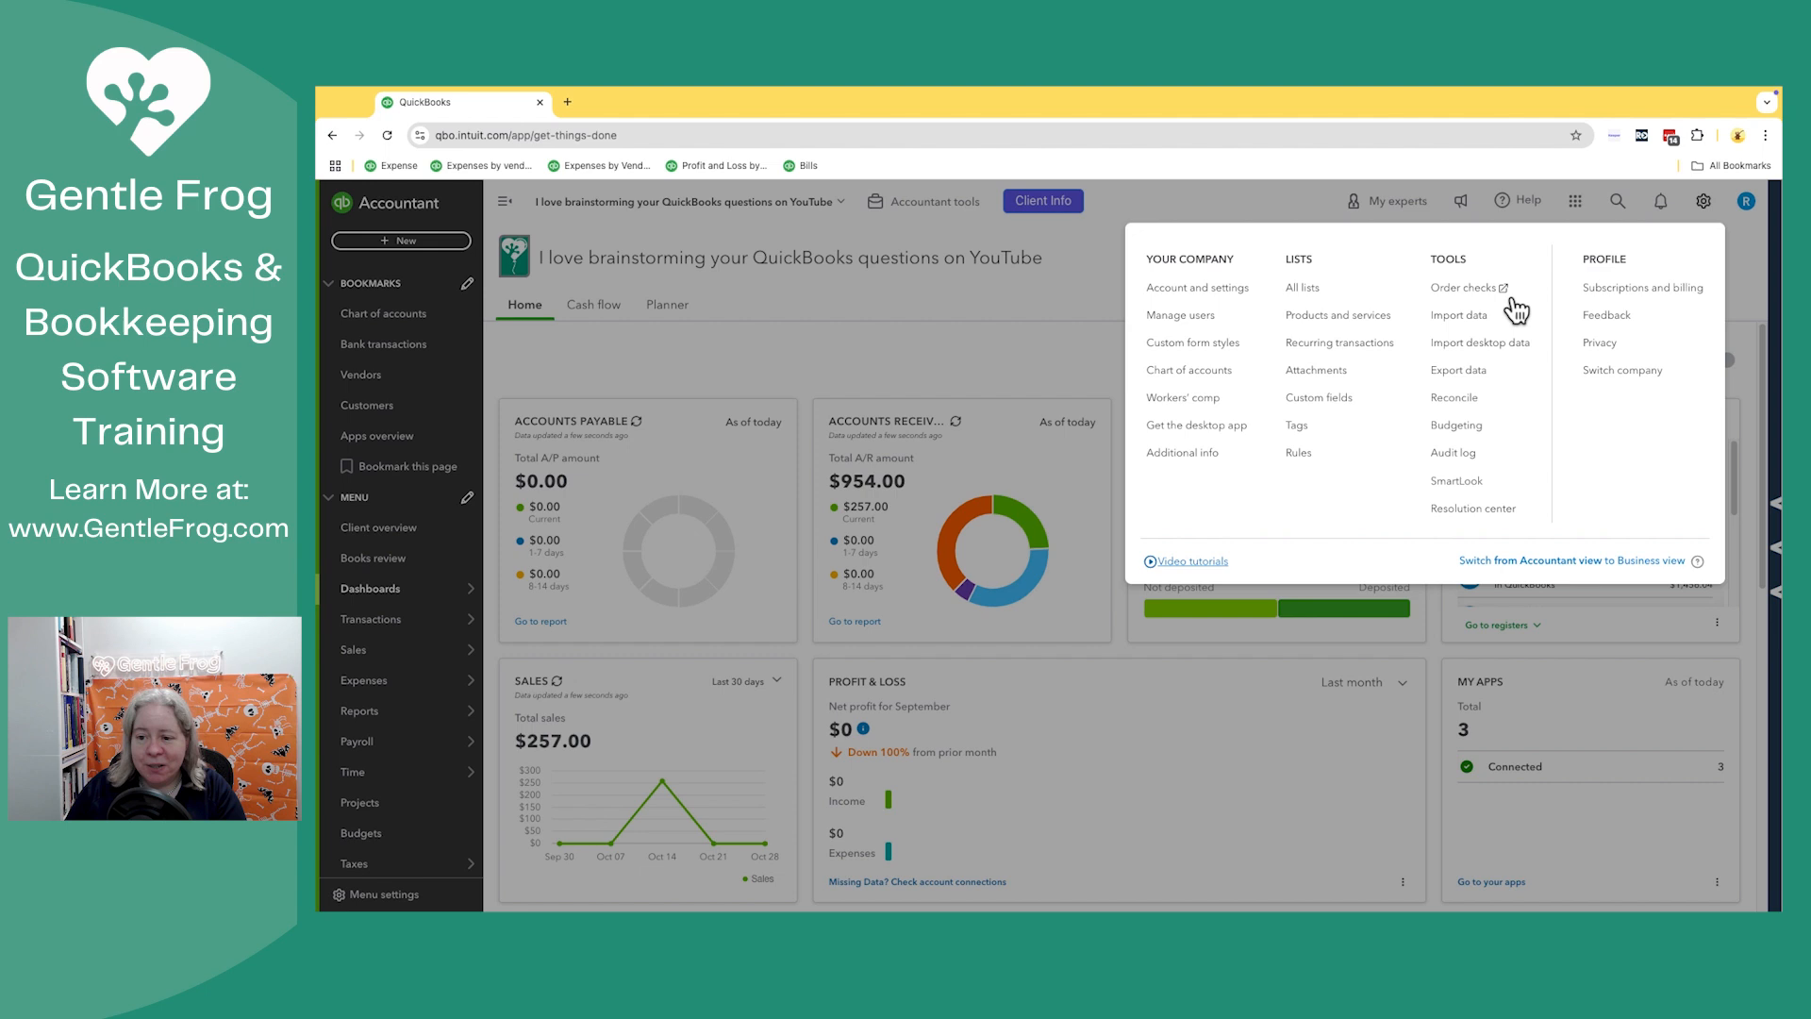
pyautogui.moveTo(1207, 437)
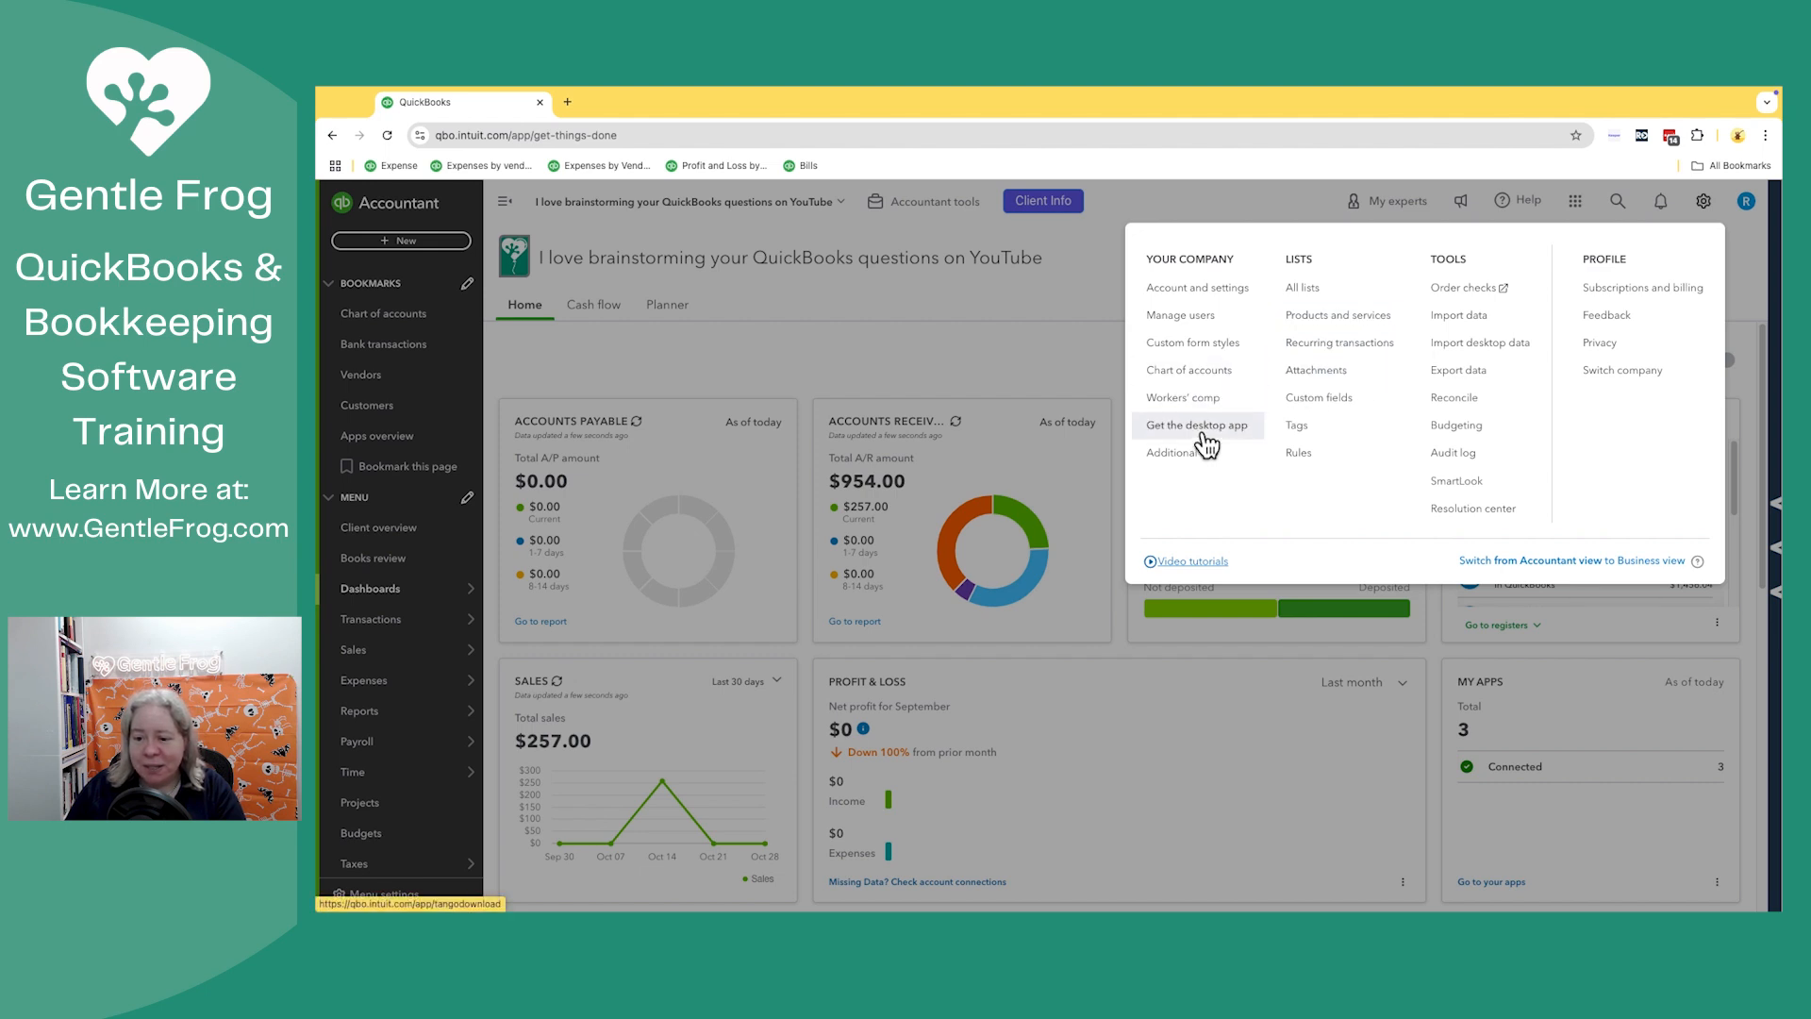
pyautogui.moveTo(1468, 411)
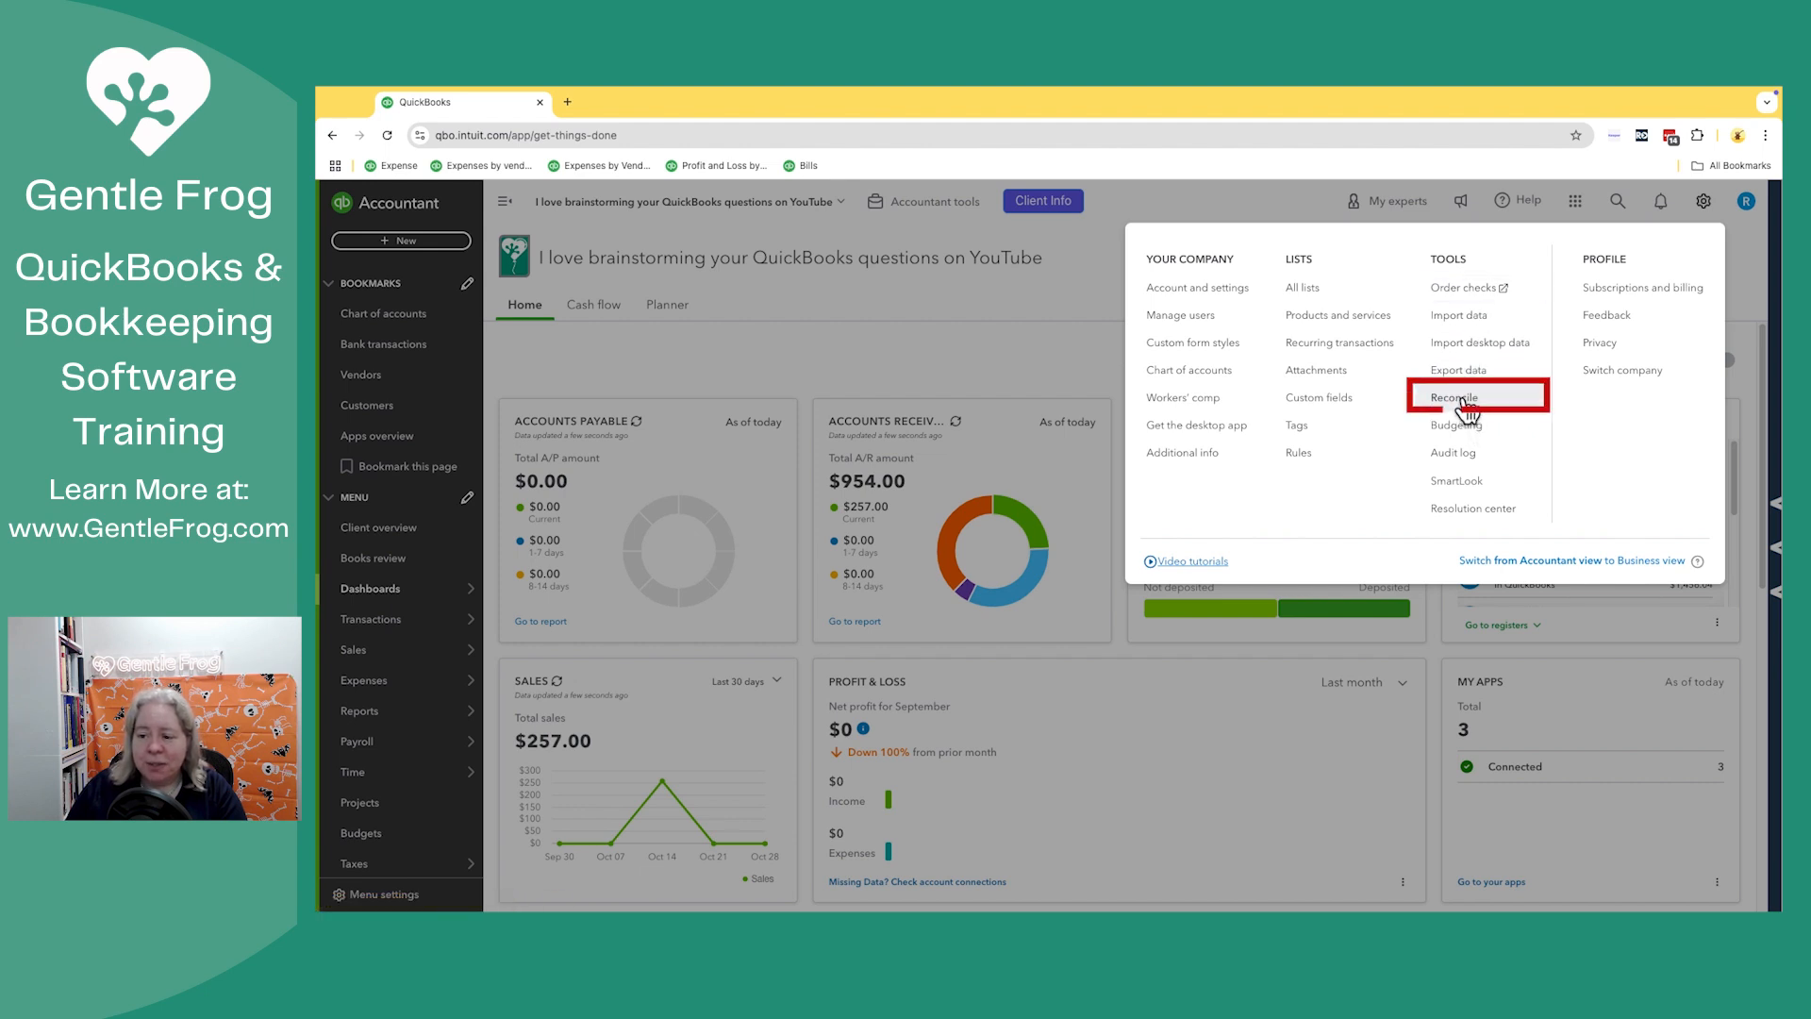
pyautogui.moveTo(1464, 402)
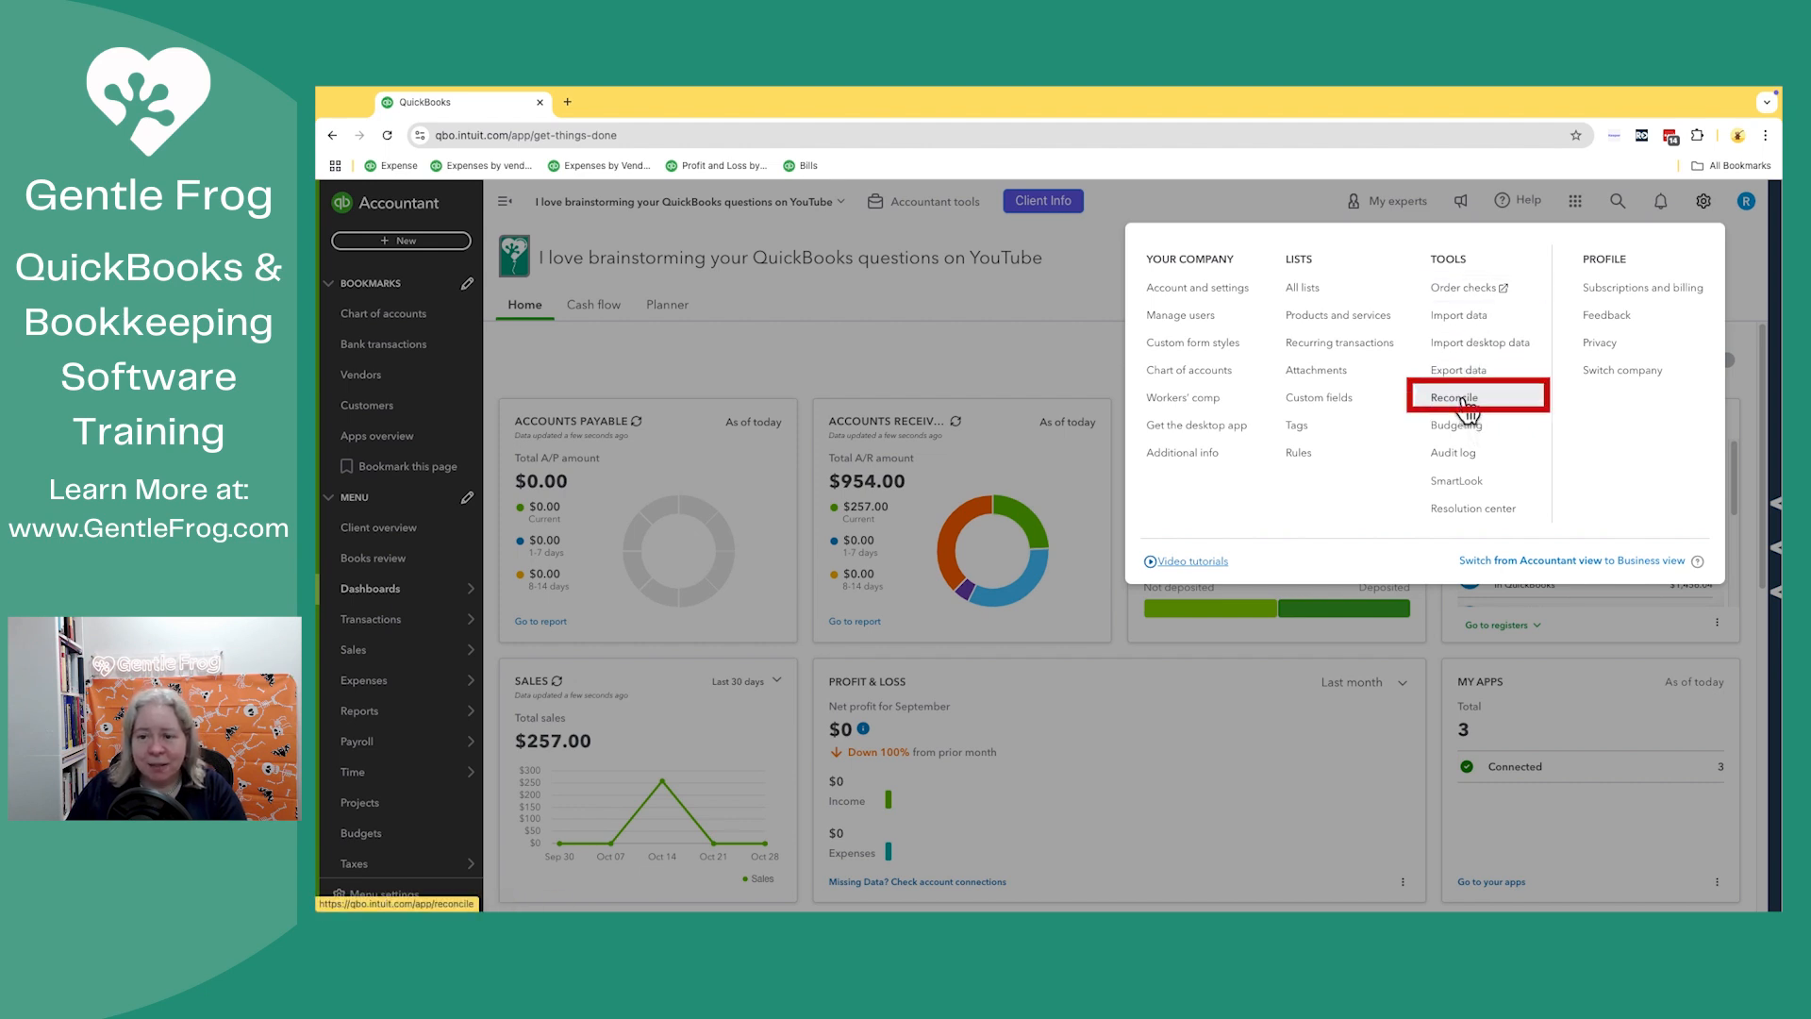
pyautogui.click(1453, 396)
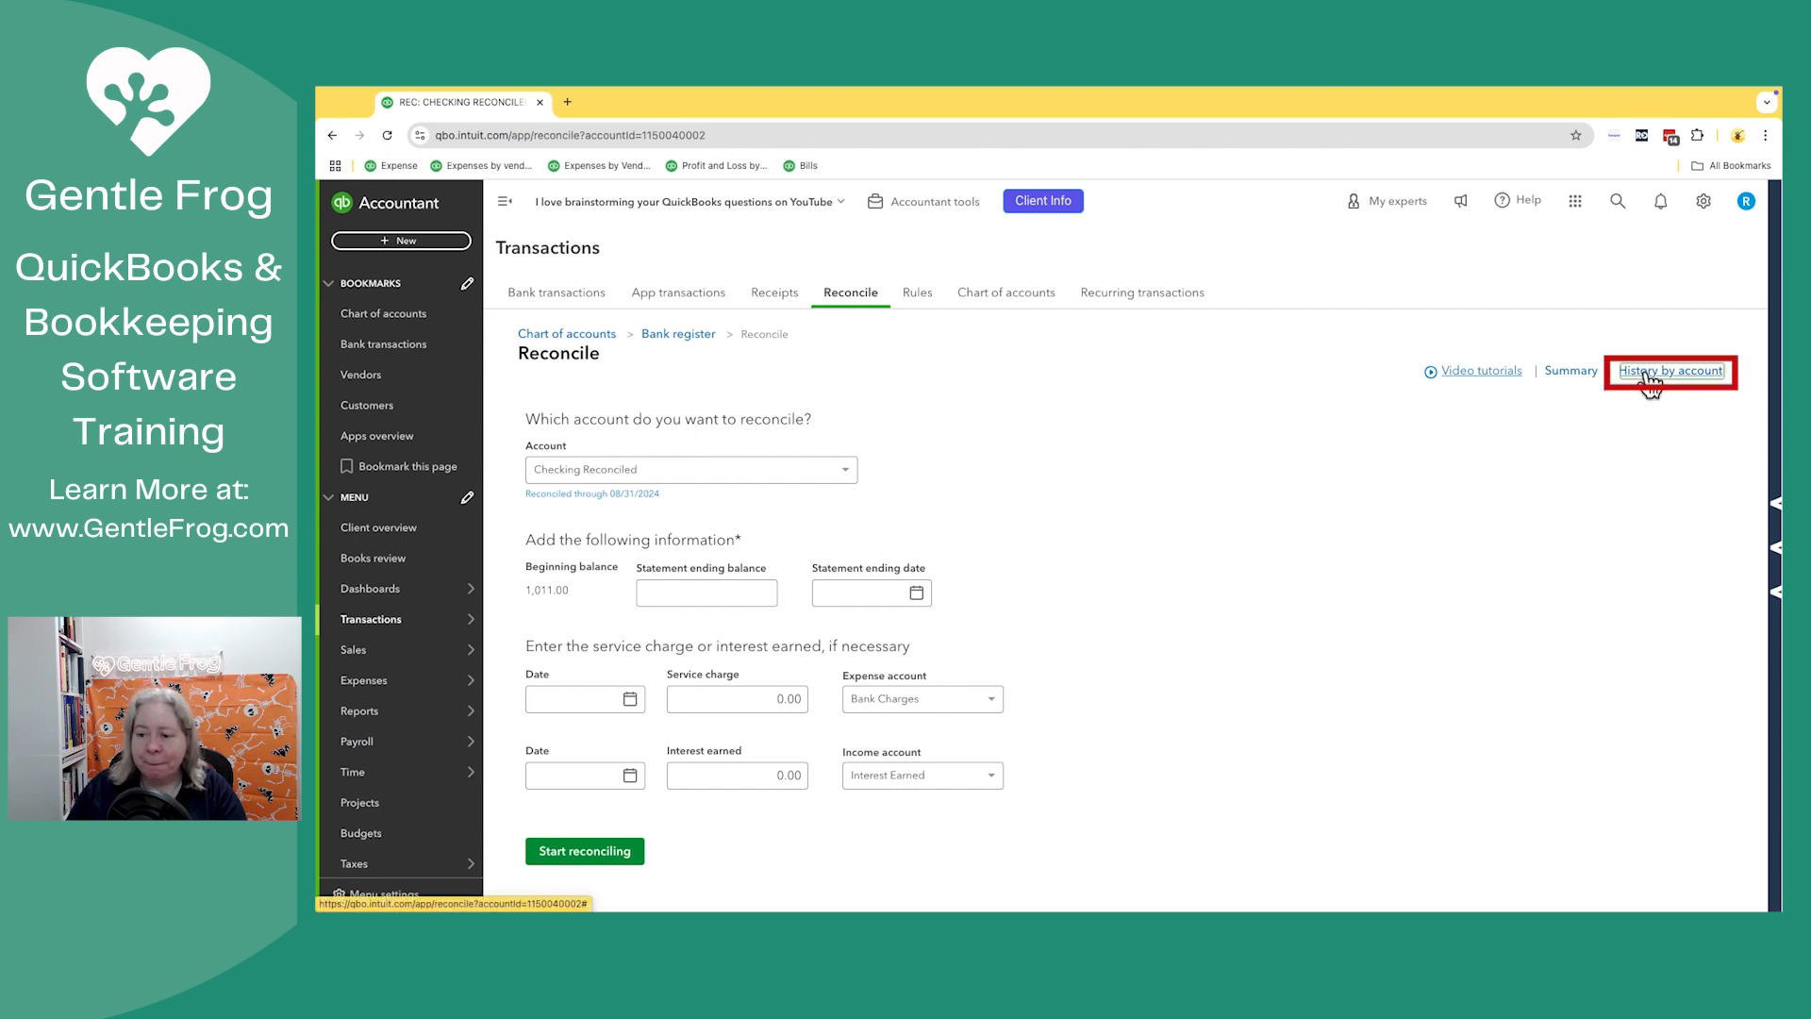
# - Show History by account, listing the two 08/31/2024 Checking Reconciled reconciliations
pyautogui.click(1671, 370)
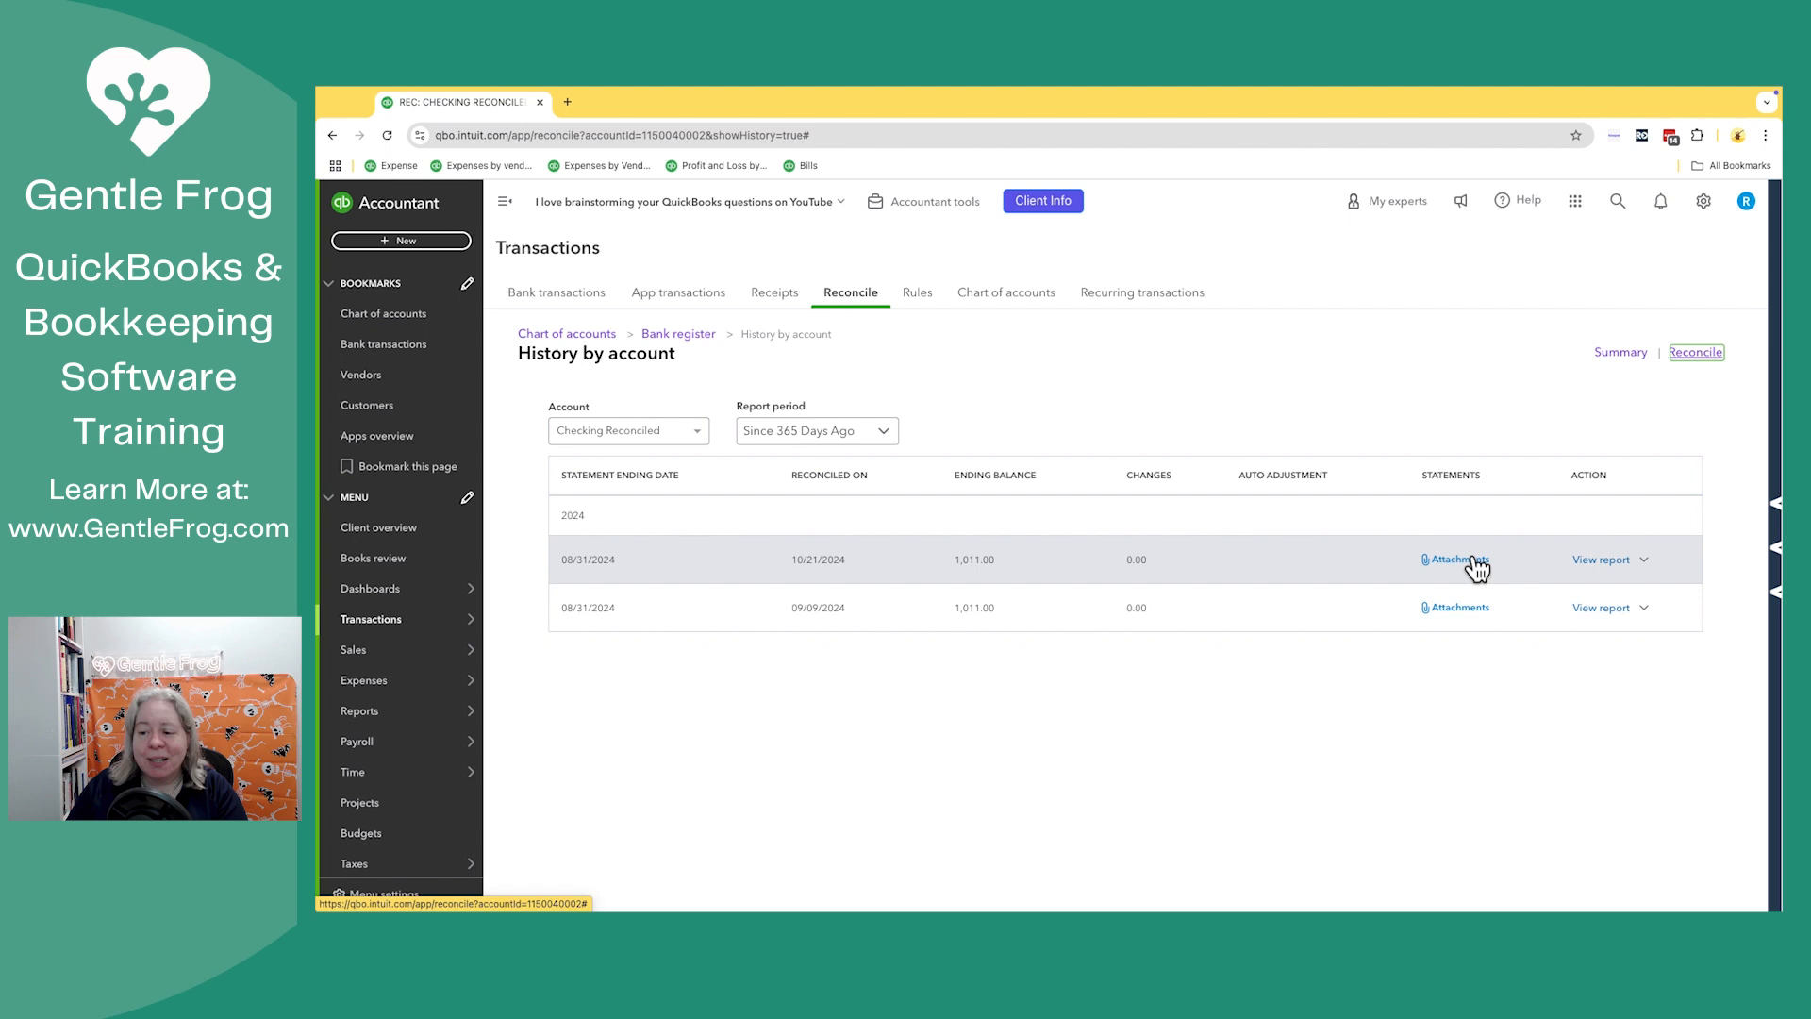
# - Delete the wrongly uploaded statement attached to the 10/21/2024 reconciliation and confirm
pyautogui.click(1460, 559)
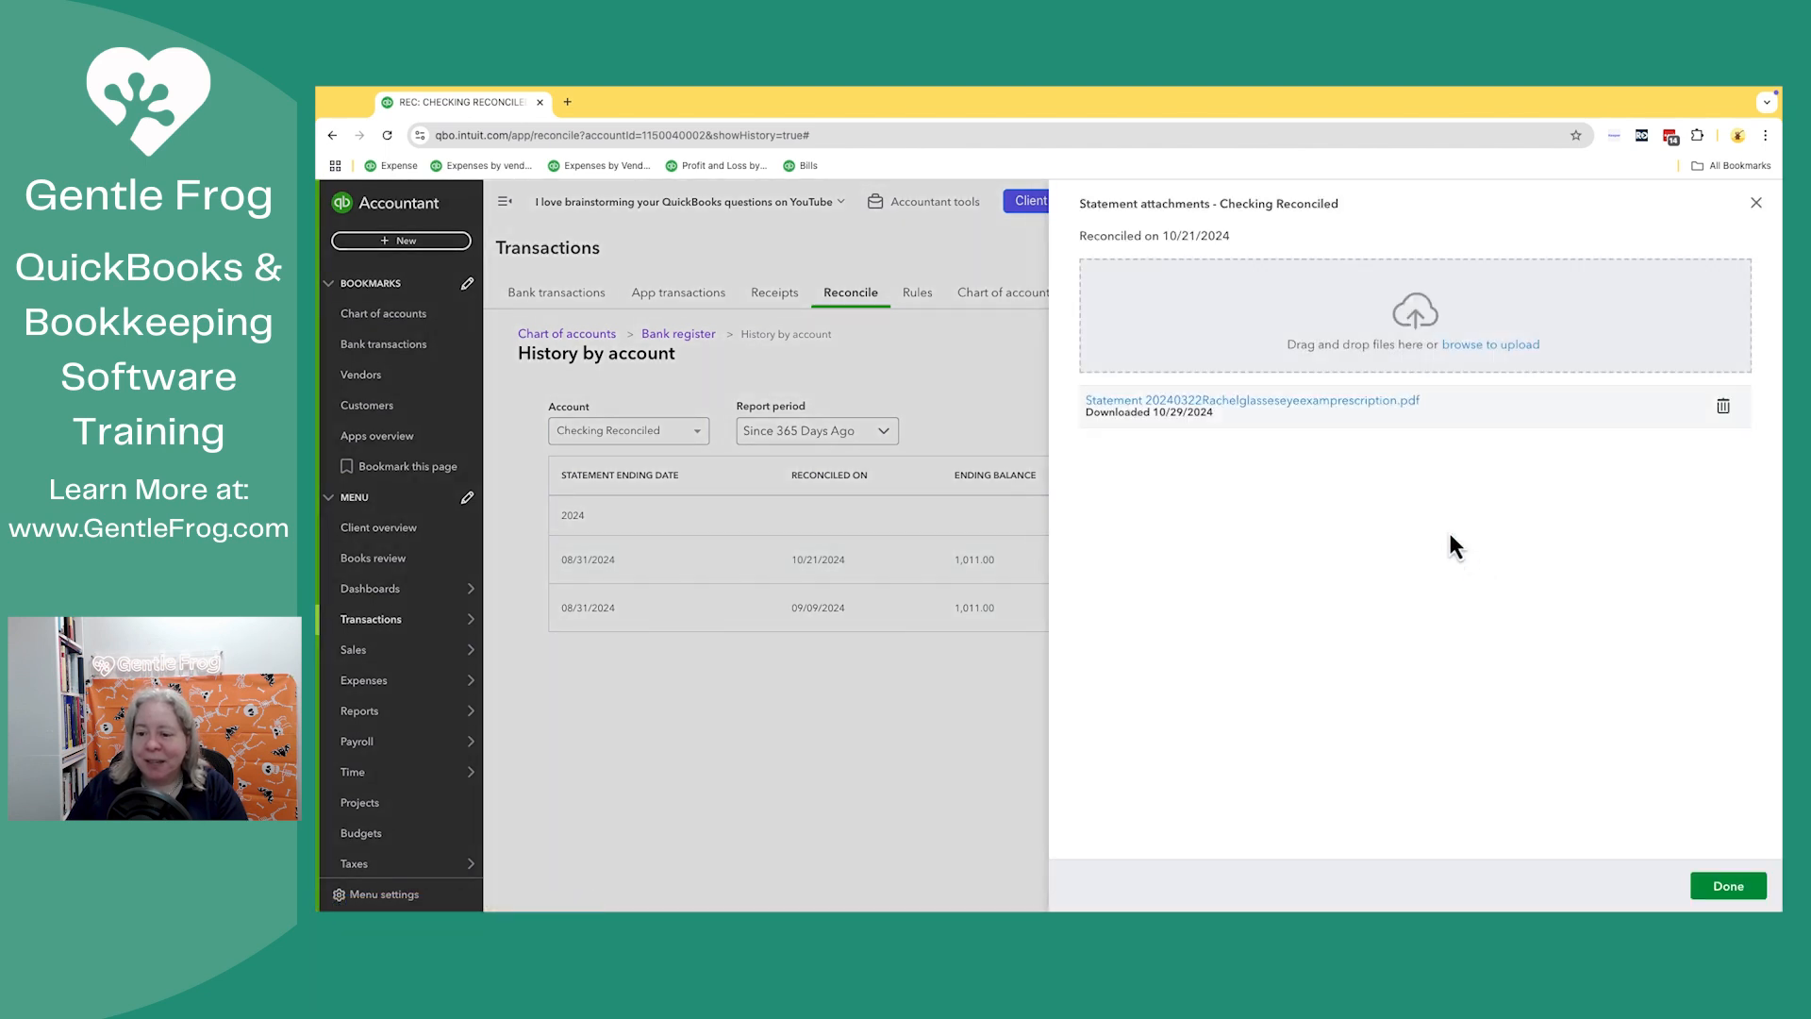
pyautogui.moveTo(1339, 415)
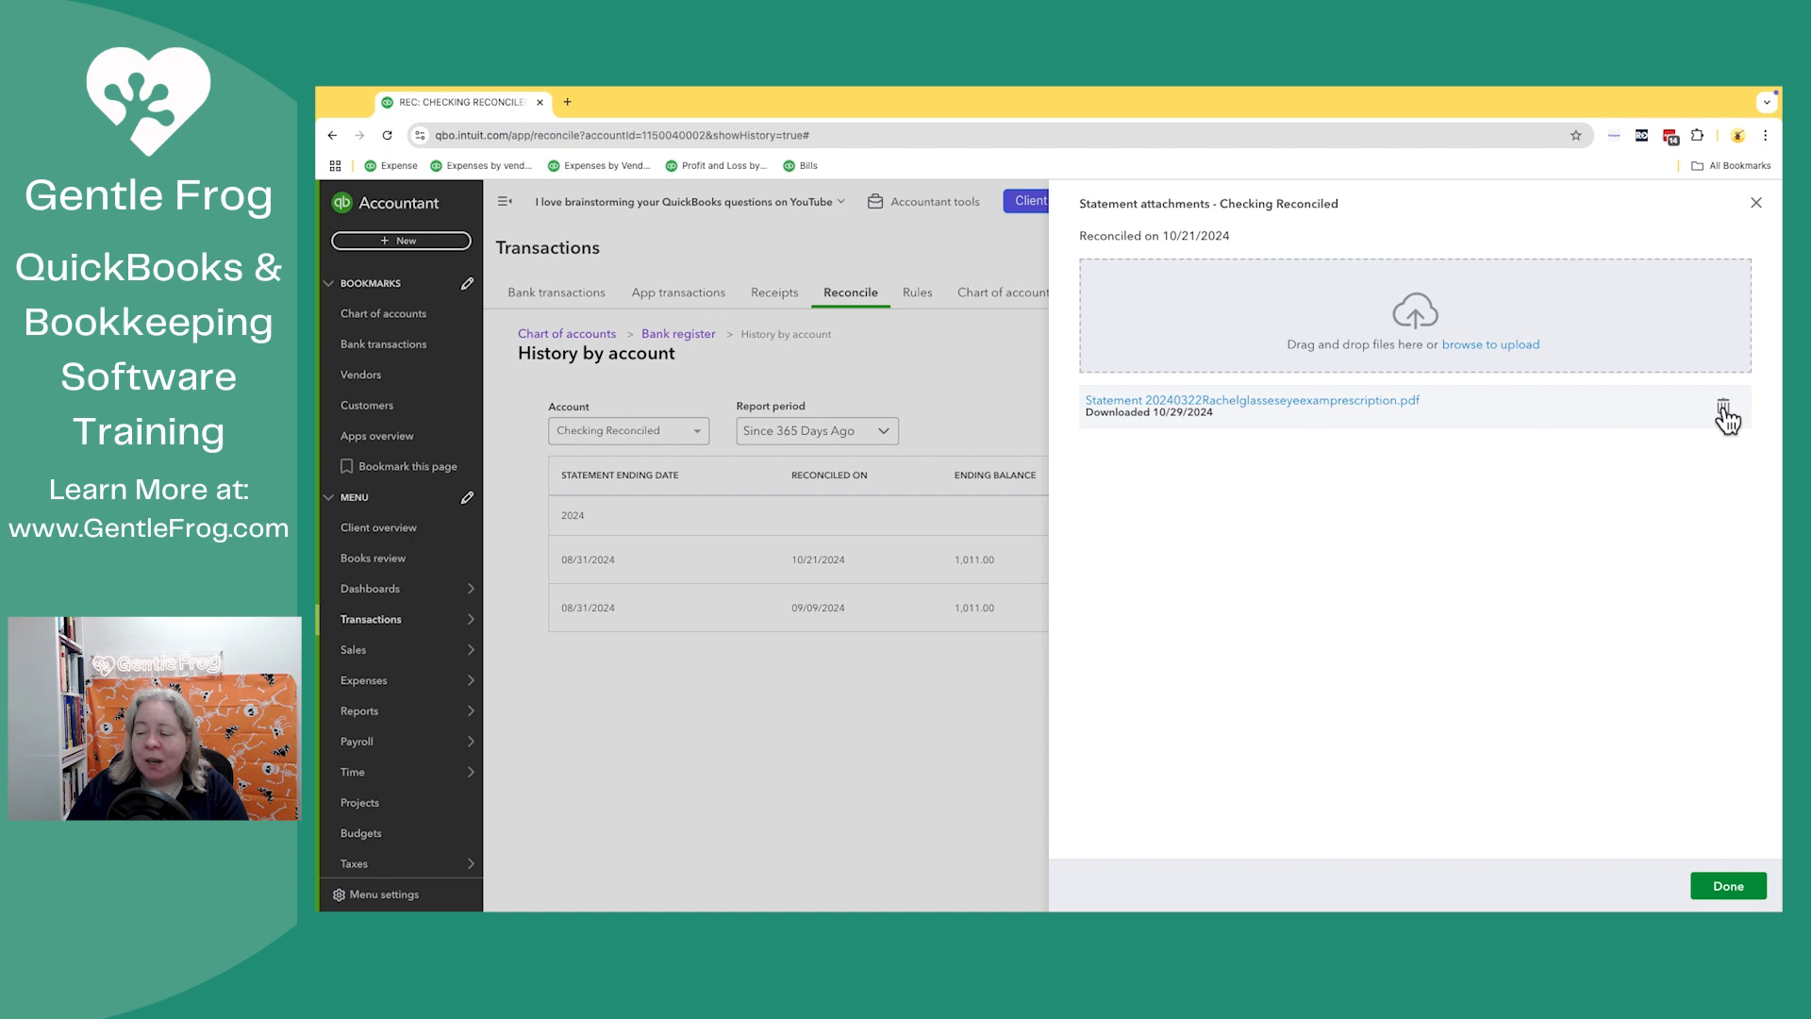
pyautogui.click(1723, 406)
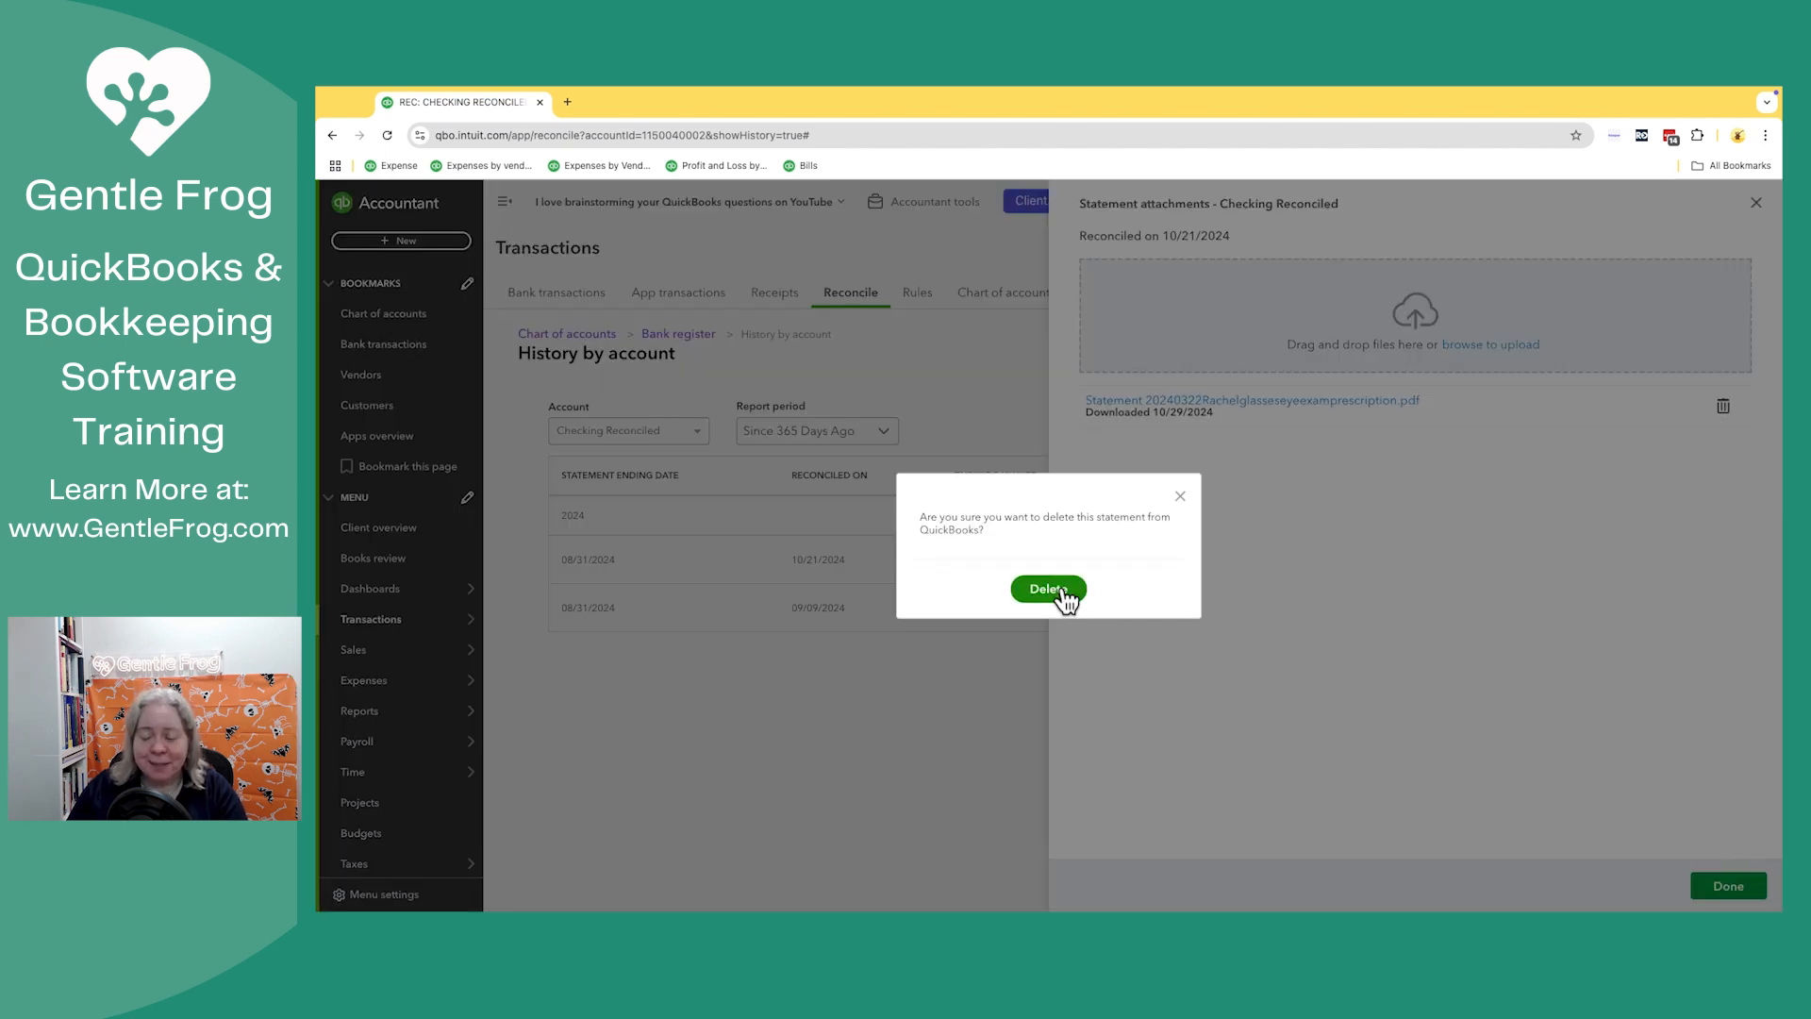
pyautogui.click(1047, 588)
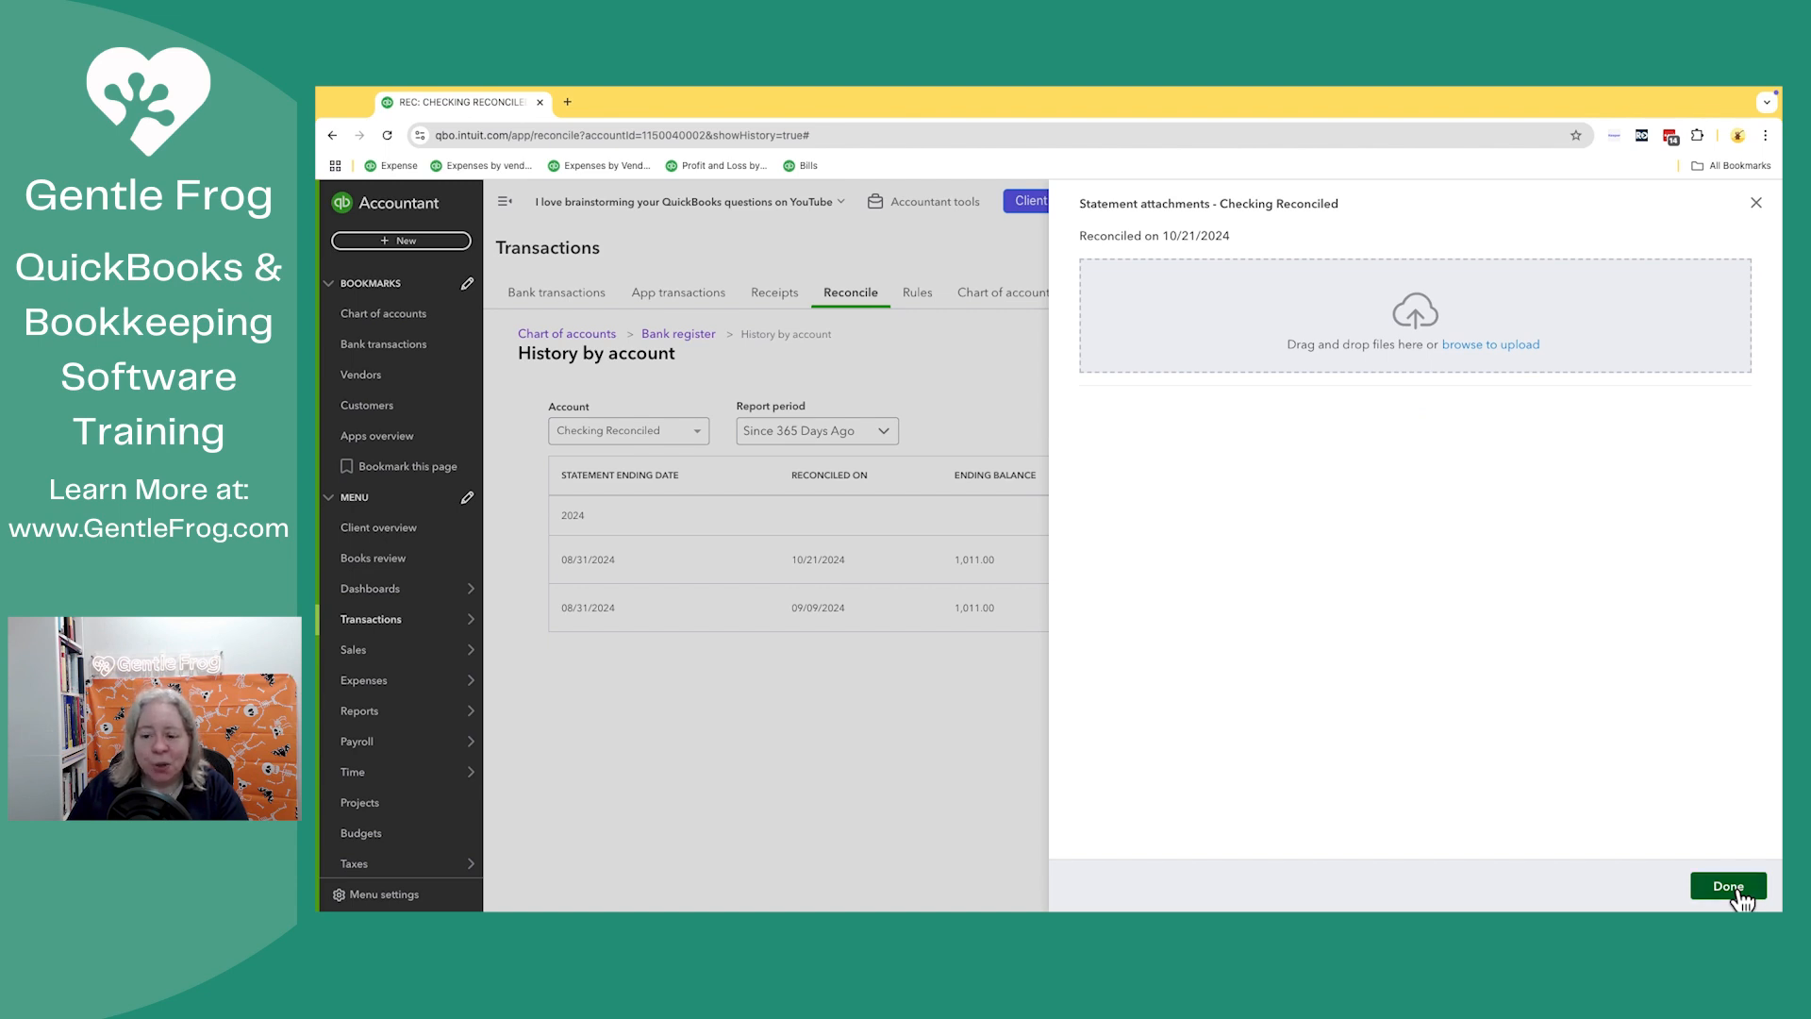
pyautogui.click(1728, 885)
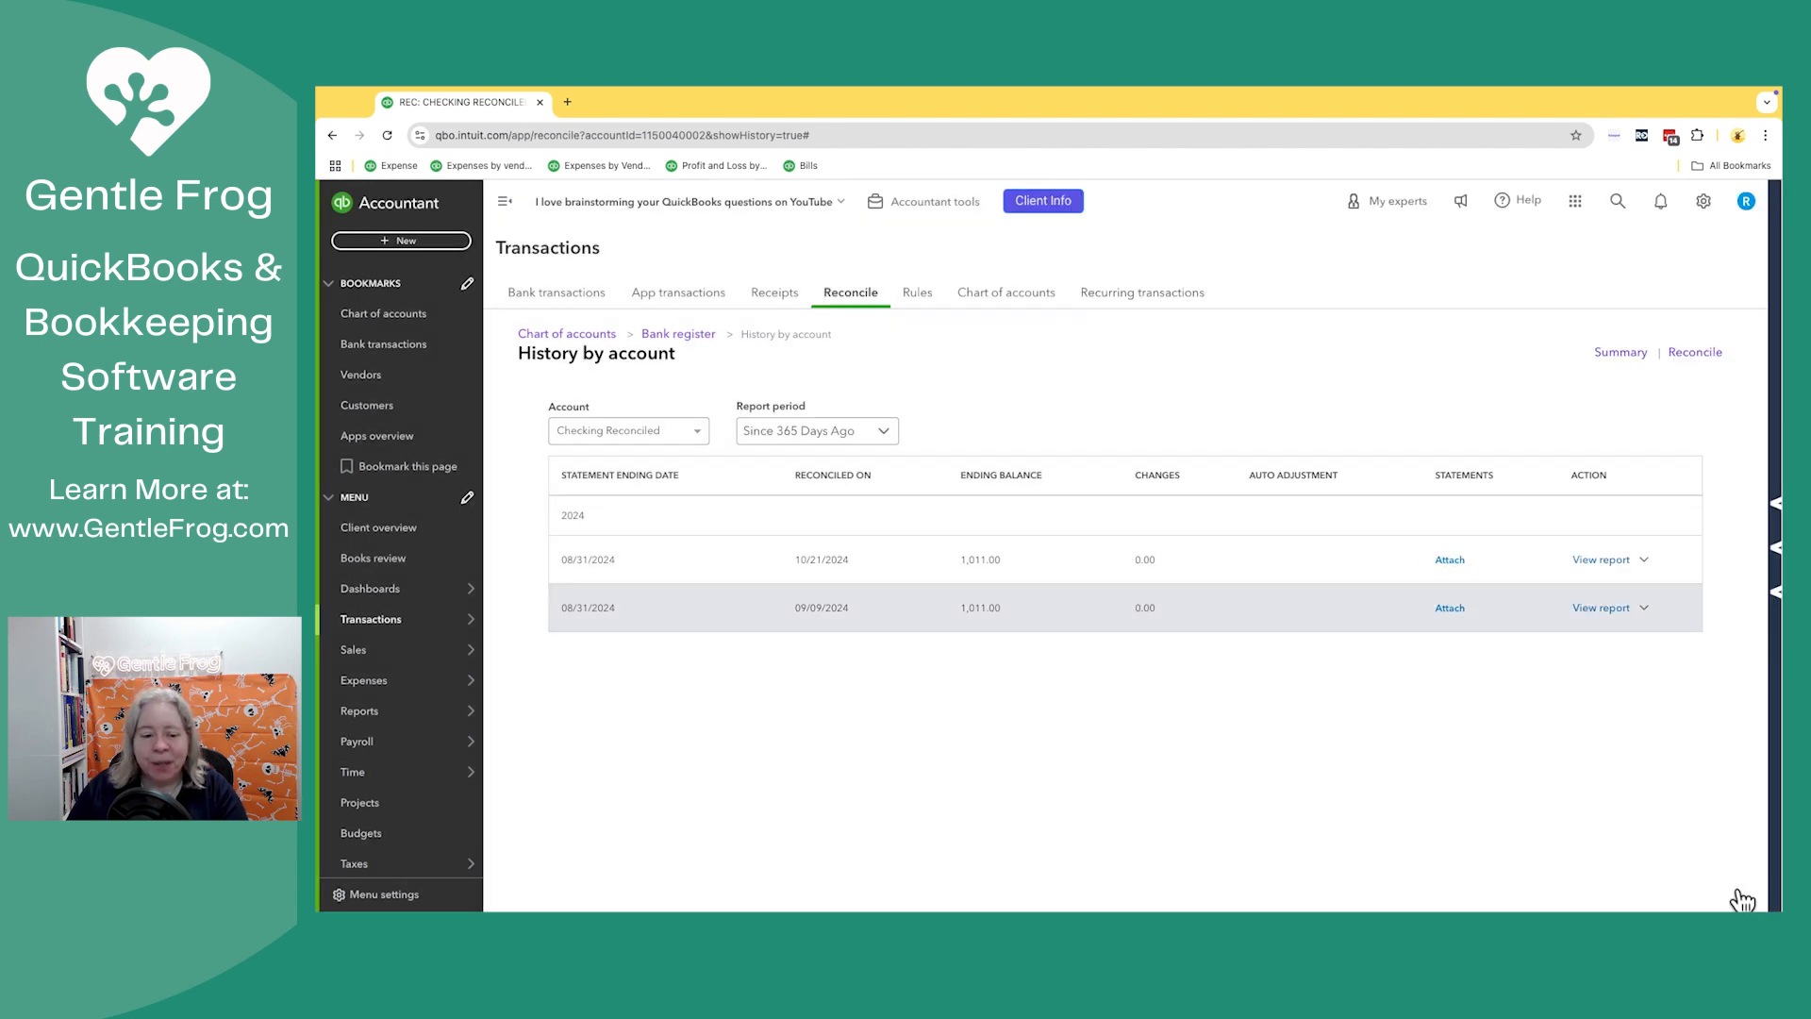